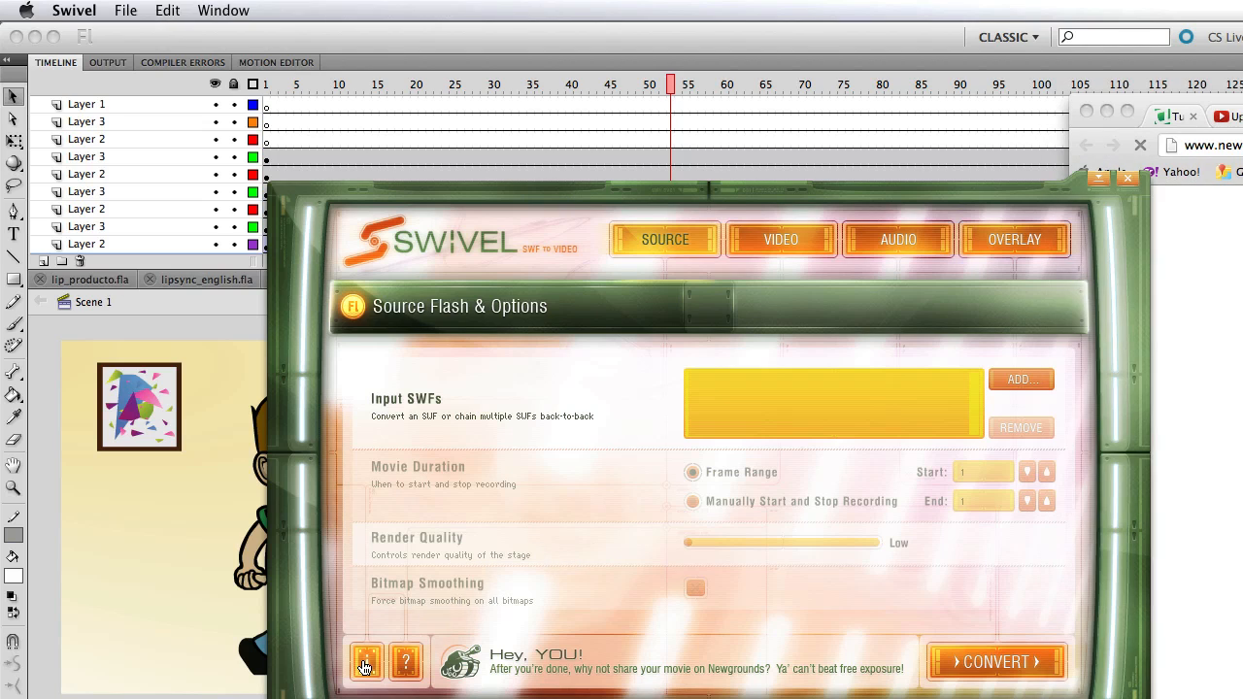
View the converter's About and credits screen, then the Video output options.
{"action": "left_click", "coordinate": [365, 660]}
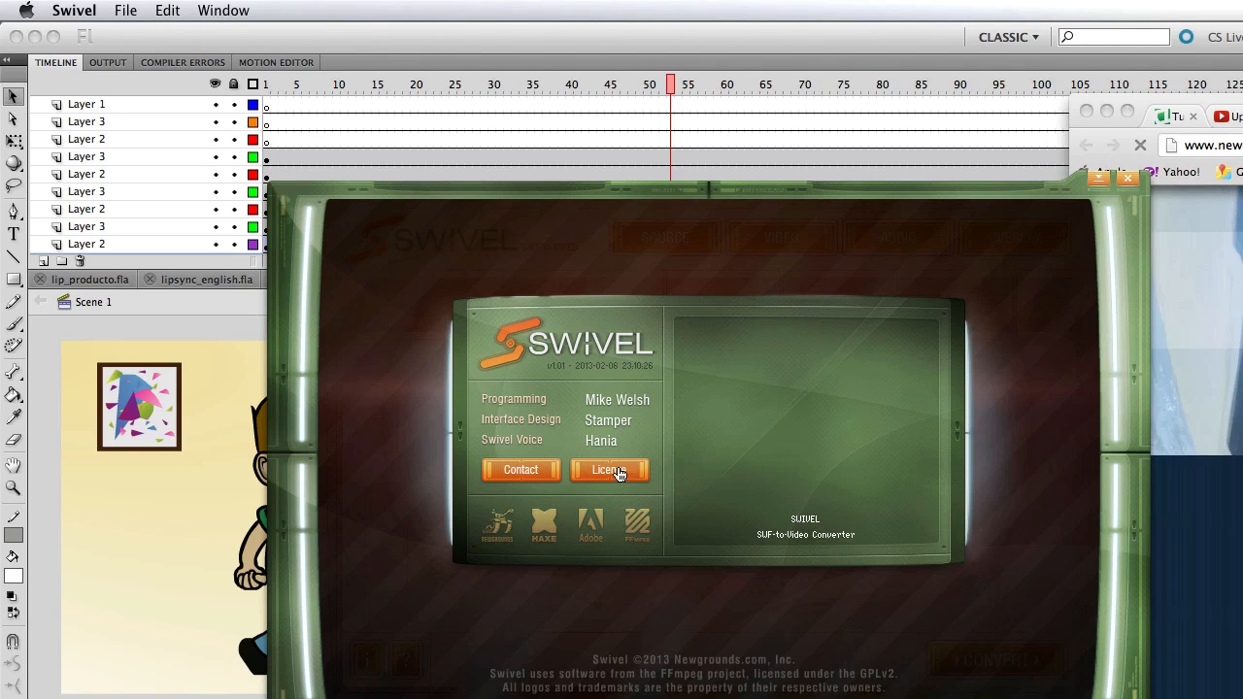
{"action": "left_click", "coordinate": [609, 470]}
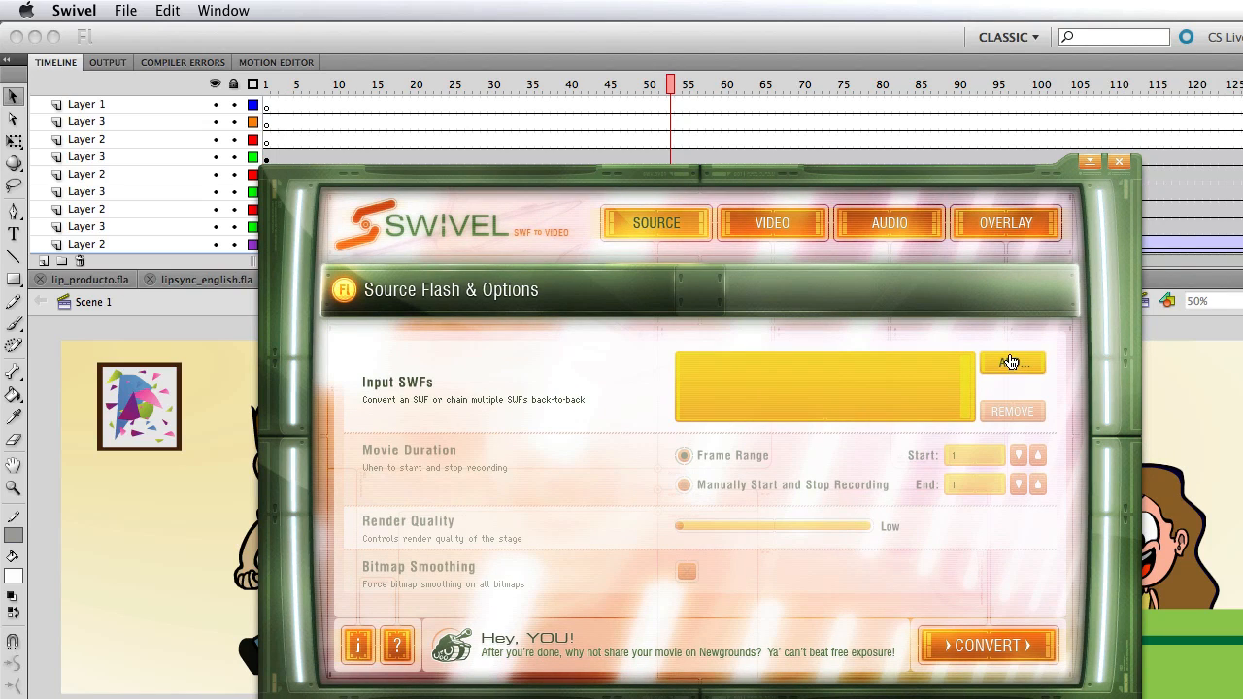
{"action": "mouse_move", "coordinate": [1022, 387]}
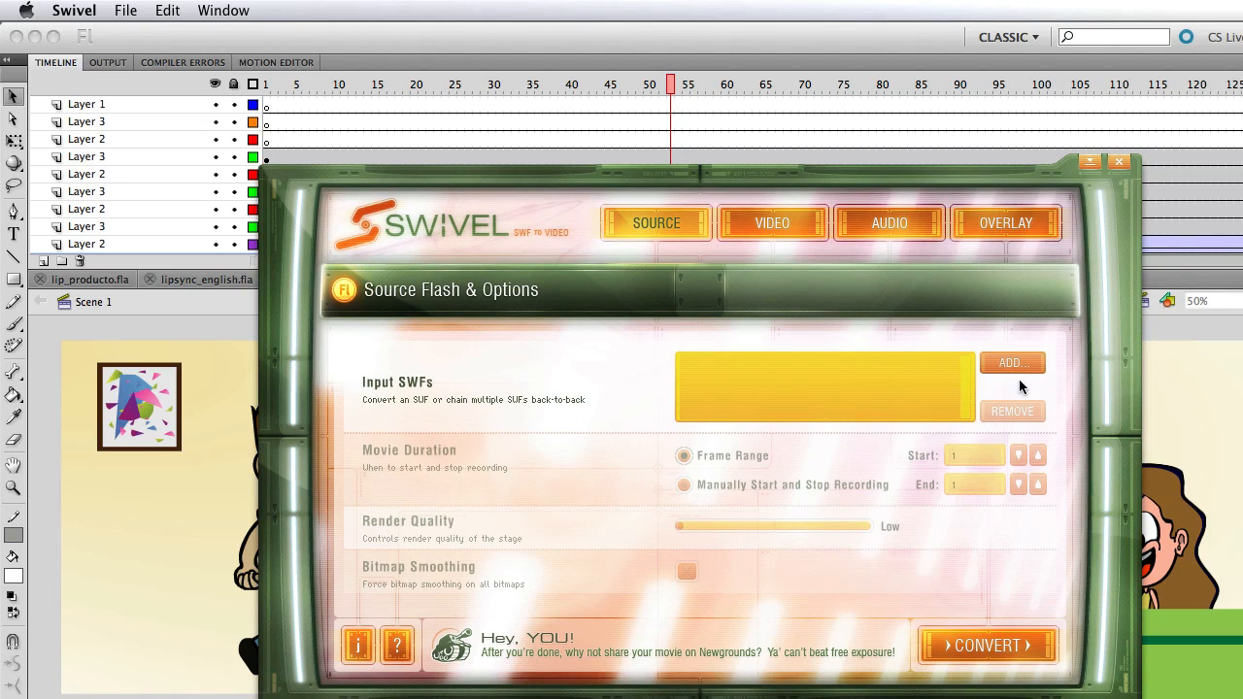
{"action": "mouse_move", "coordinate": [959, 458]}
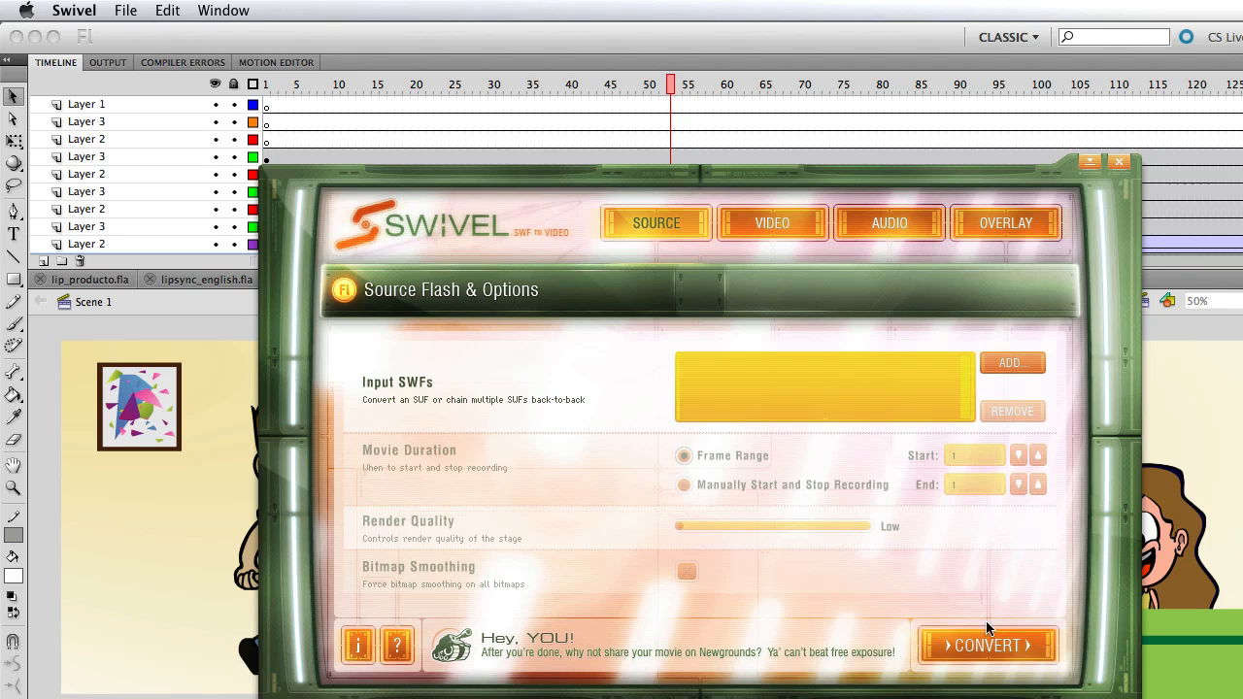
{"action": "left_click", "coordinate": [773, 221]}
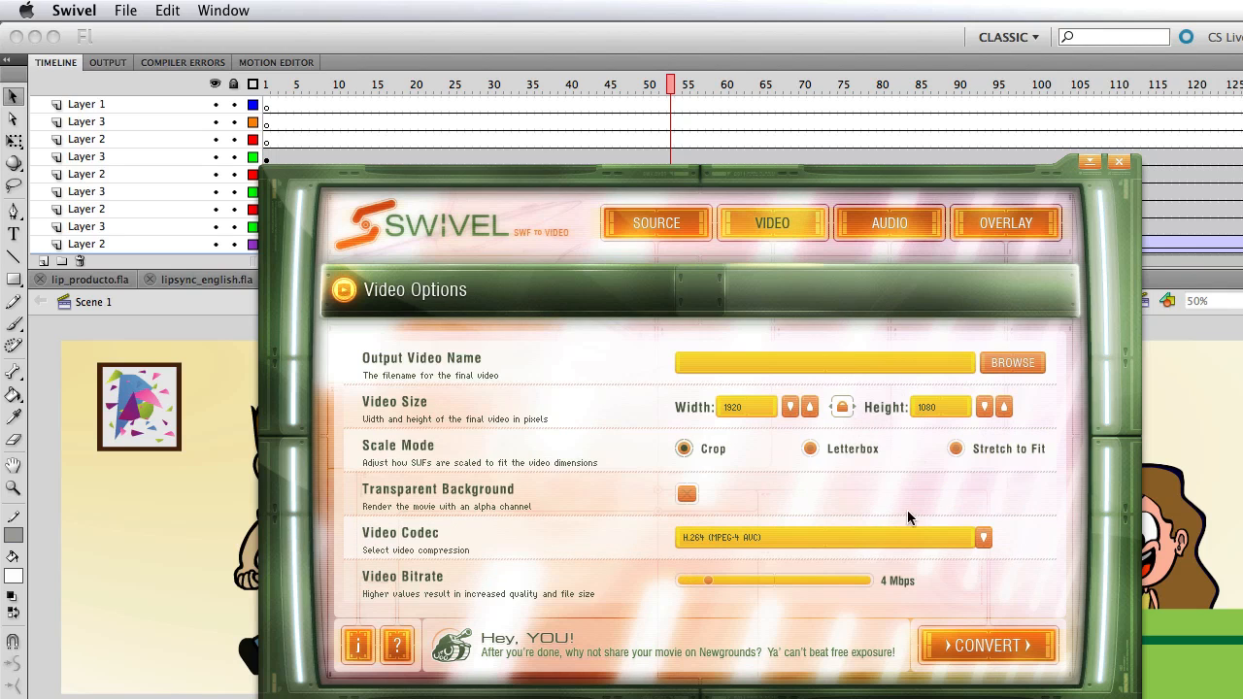
{"action": "mouse_move", "coordinate": [903, 272]}
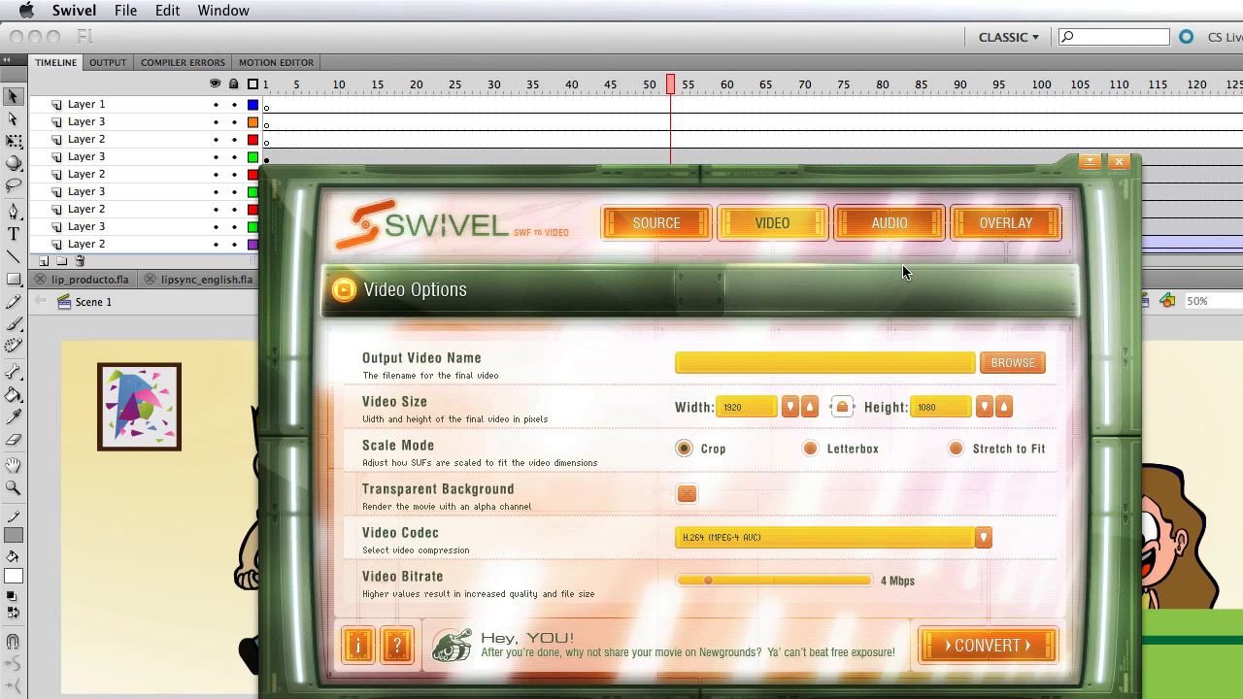
{"action": "mouse_move", "coordinate": [837, 226]}
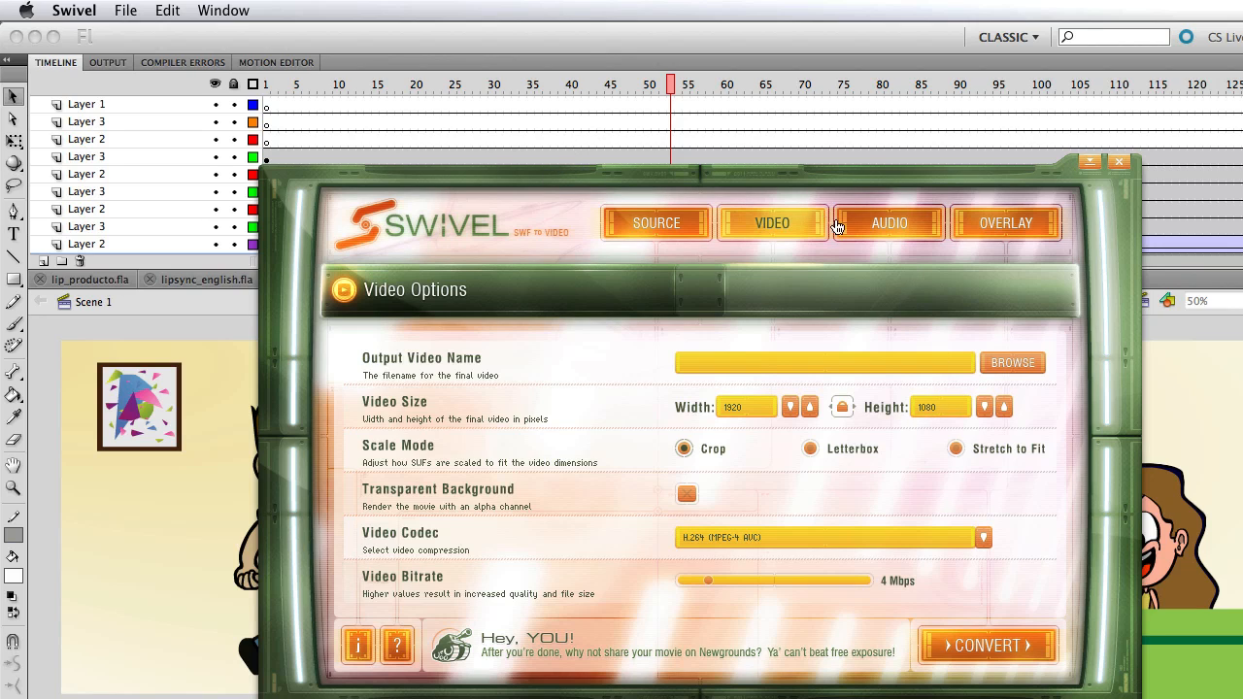
View the Audio and watermark Overlay pages, then return to the Source SWF options.
{"action": "left_click", "coordinate": [889, 221]}
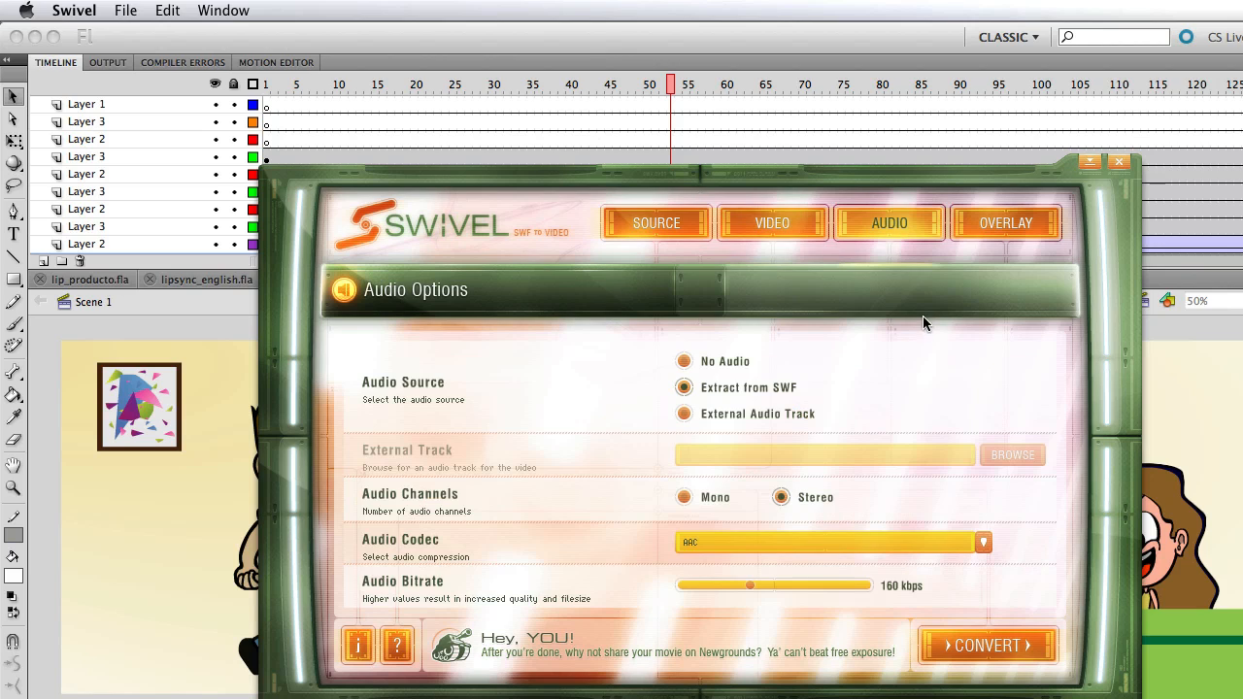
{"action": "left_click", "coordinate": [1005, 221]}
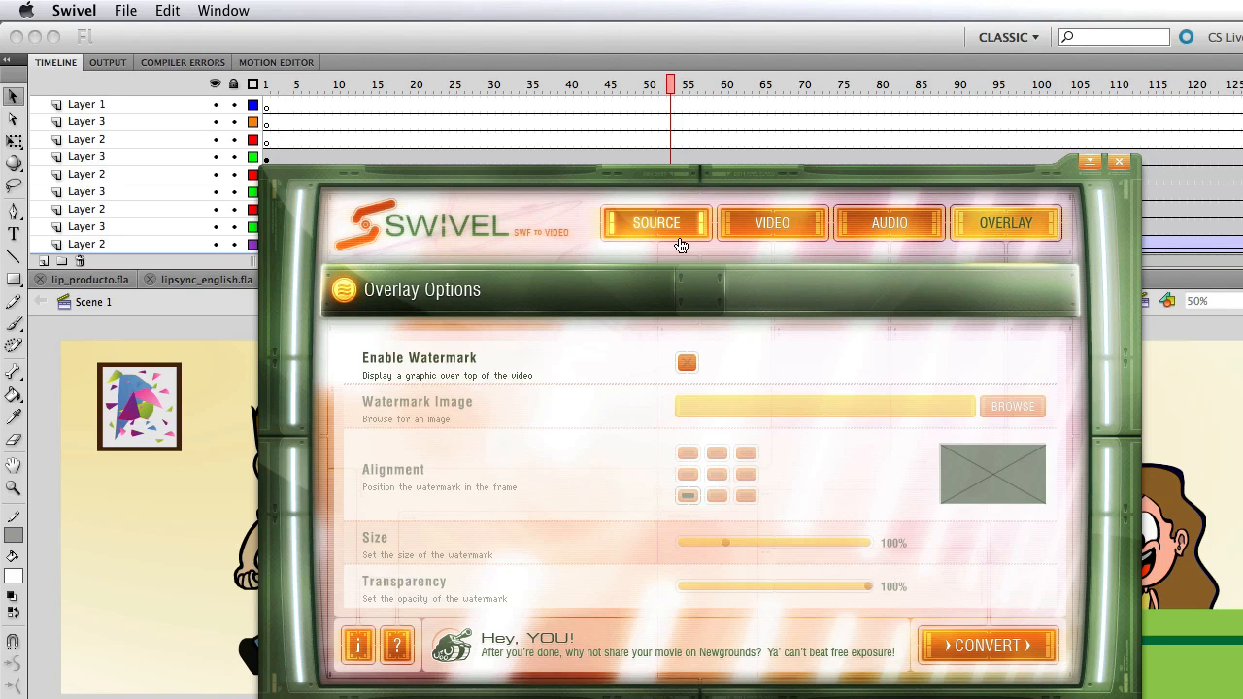
{"action": "left_click", "coordinate": [656, 223]}
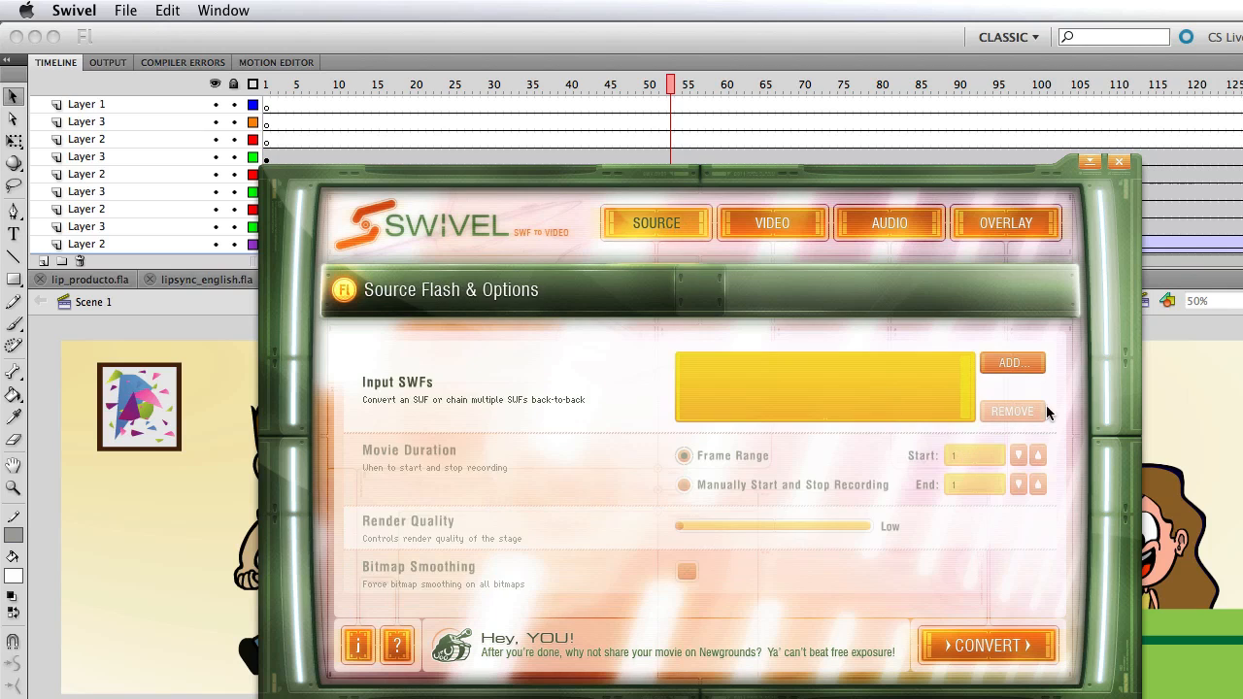
{"action": "mouse_move", "coordinate": [948, 349]}
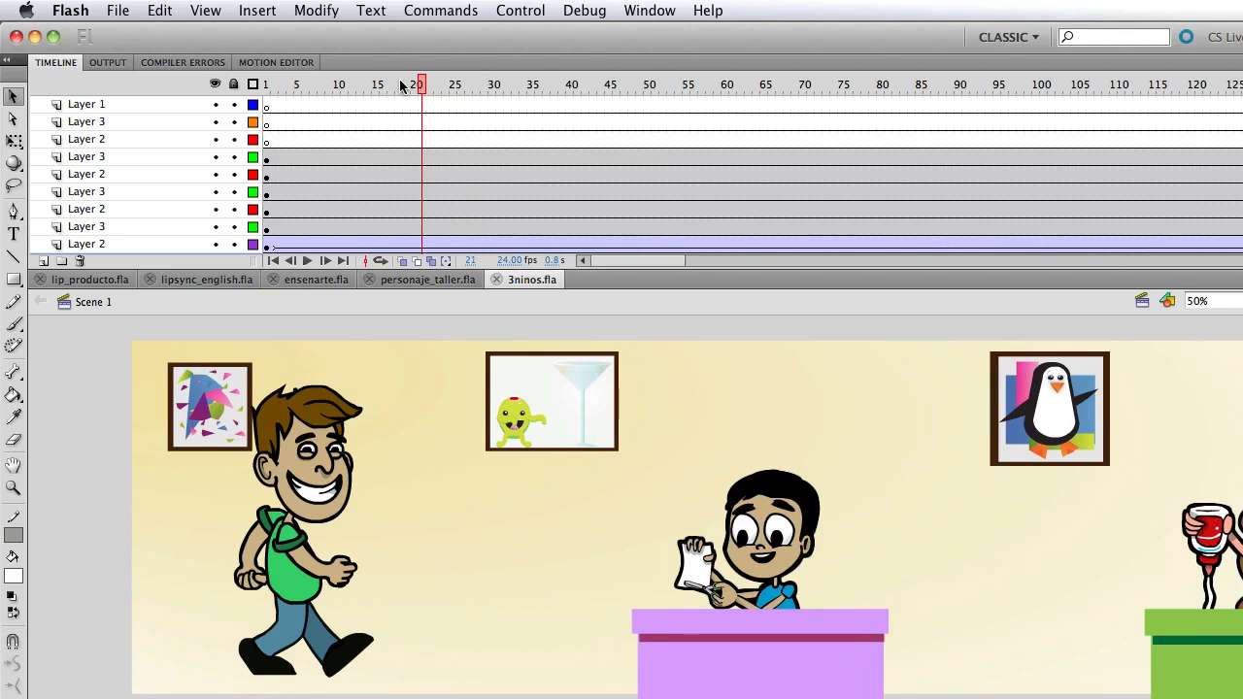
{"action": "left_click", "coordinate": [1019, 86]}
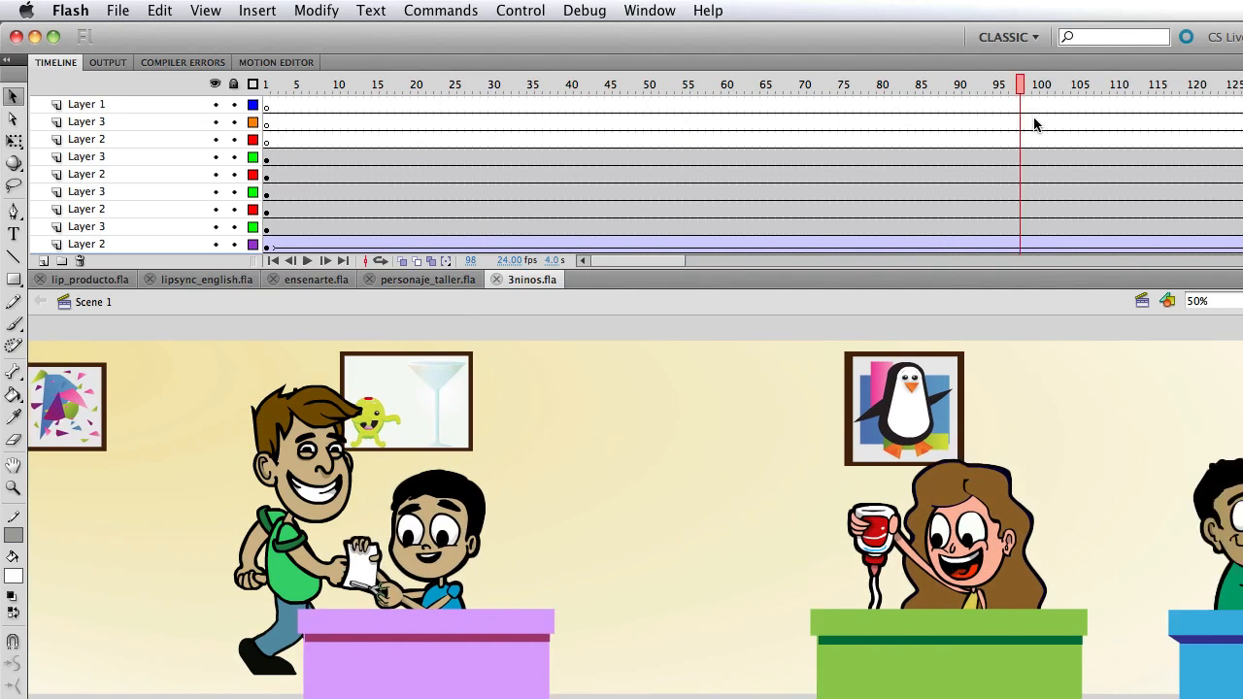
{"action": "left_click", "coordinate": [726, 86]}
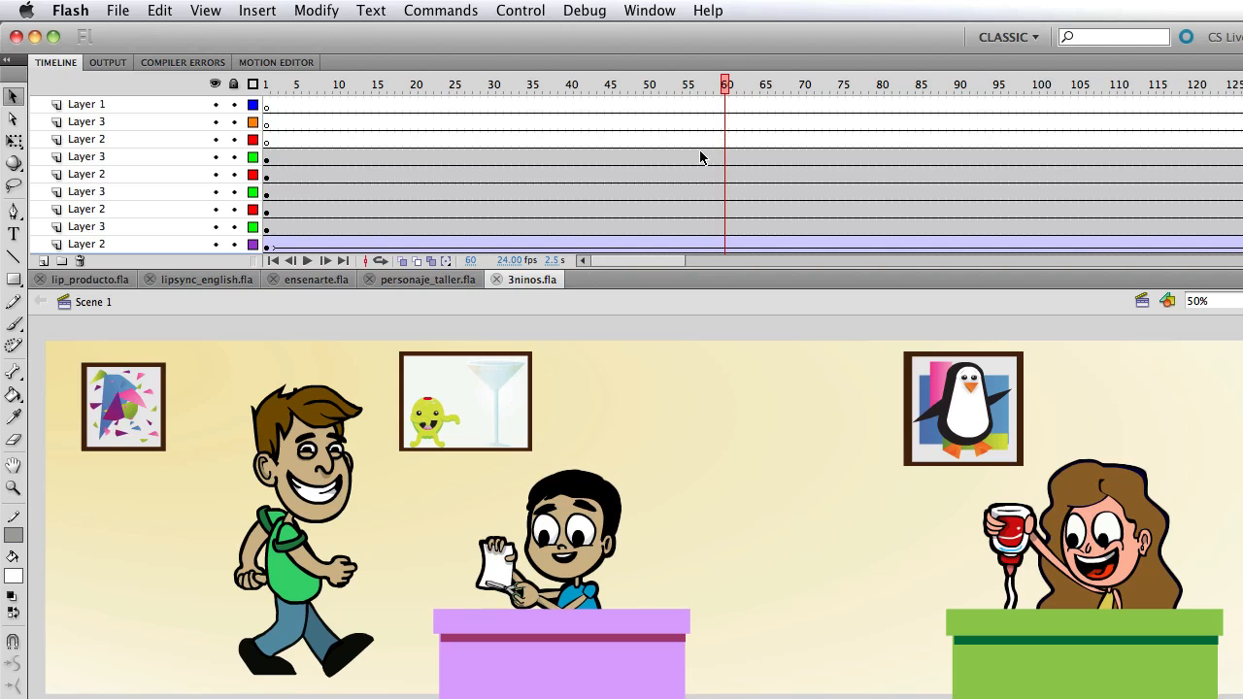
{"action": "mouse_move", "coordinate": [703, 93]}
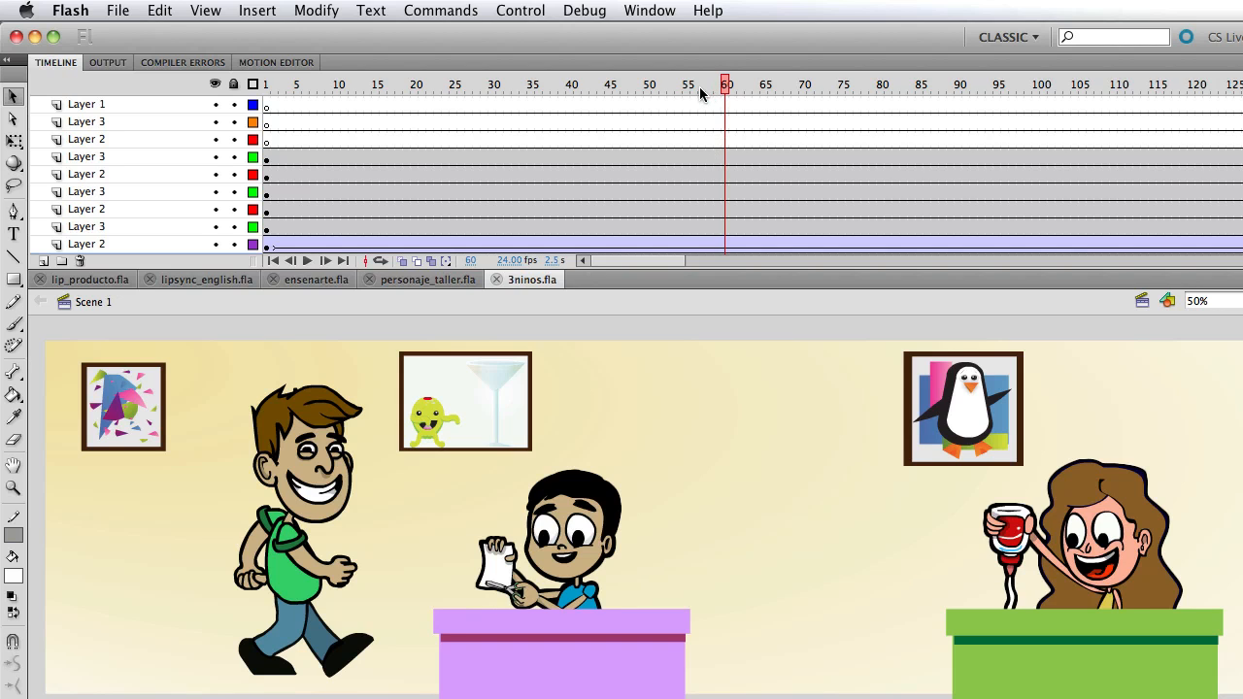
{"action": "left_click", "coordinate": [758, 85]}
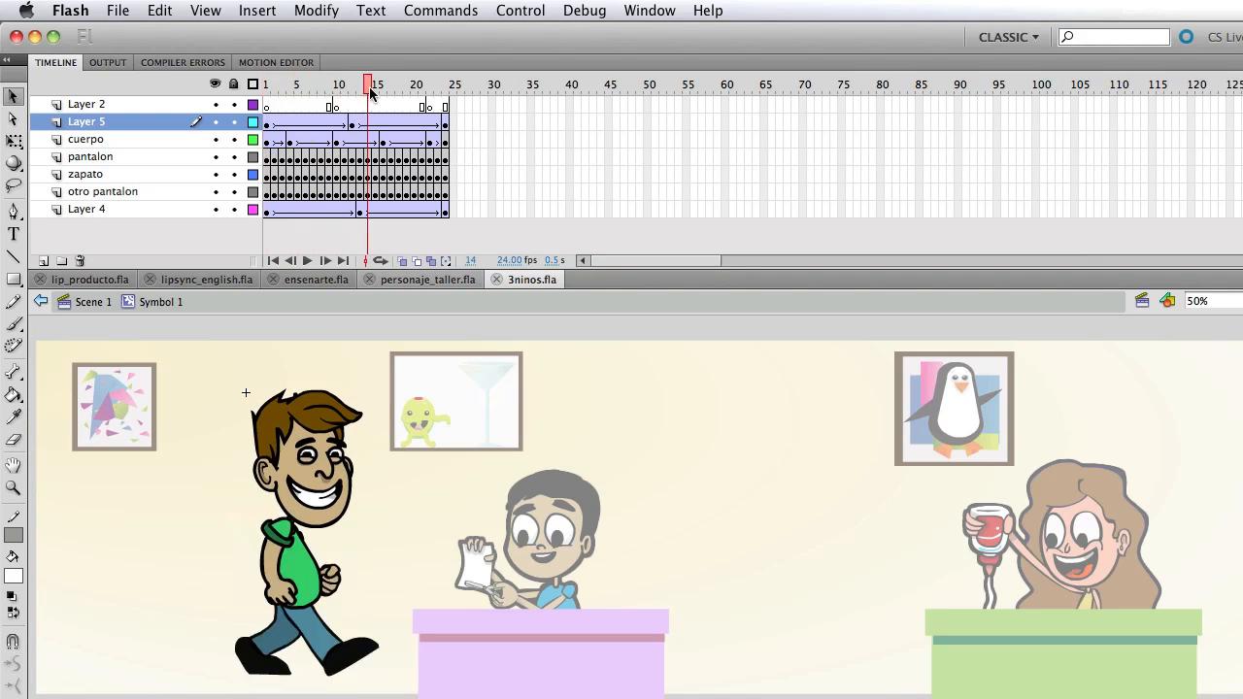
{"action": "left_click", "coordinate": [93, 301]}
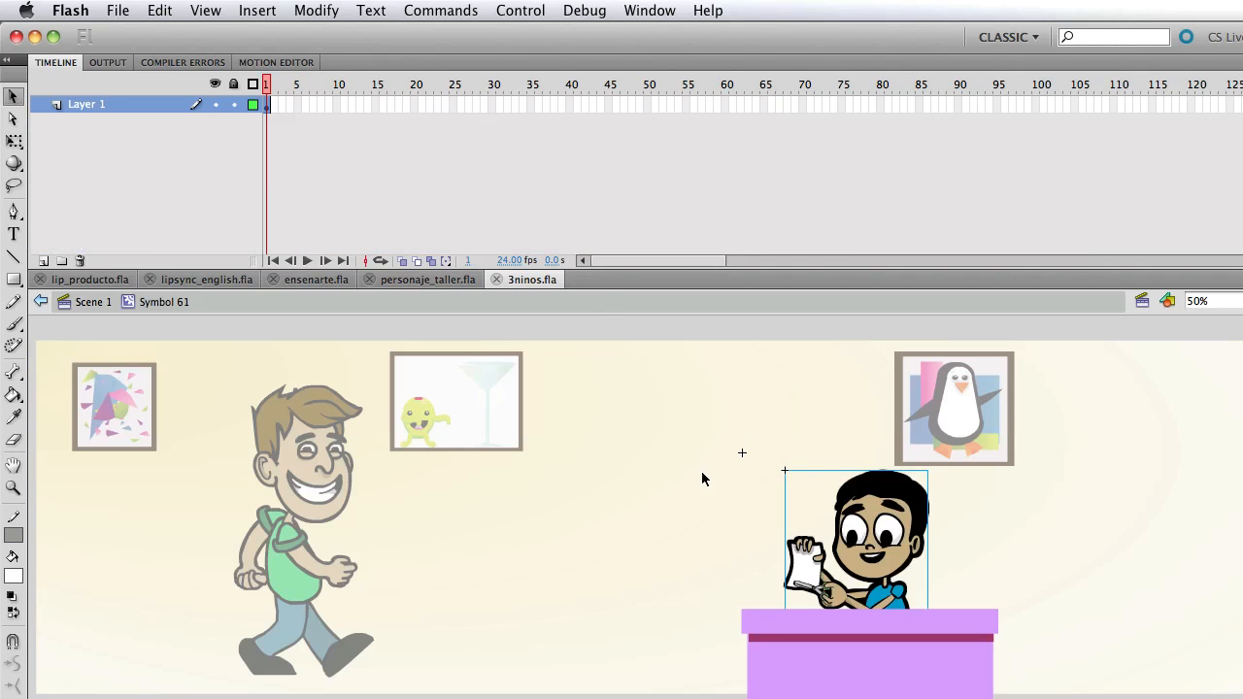
{"action": "left_click", "coordinate": [93, 301]}
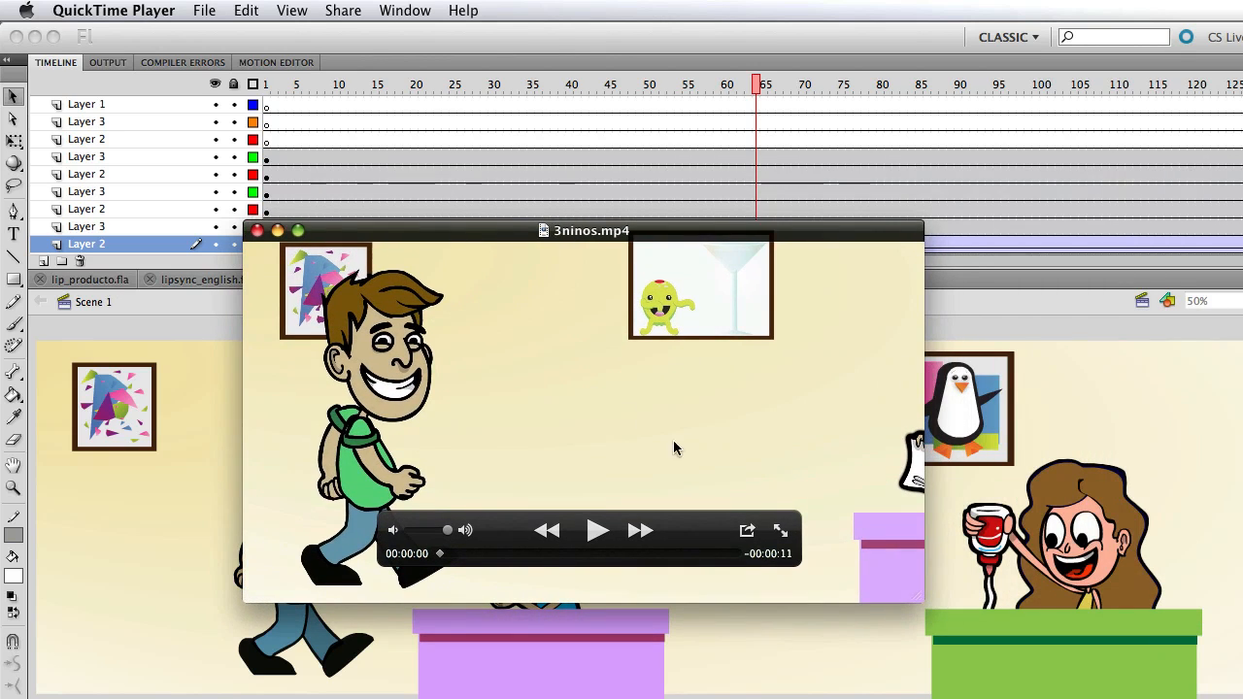
{"action": "mouse_move", "coordinate": [878, 572]}
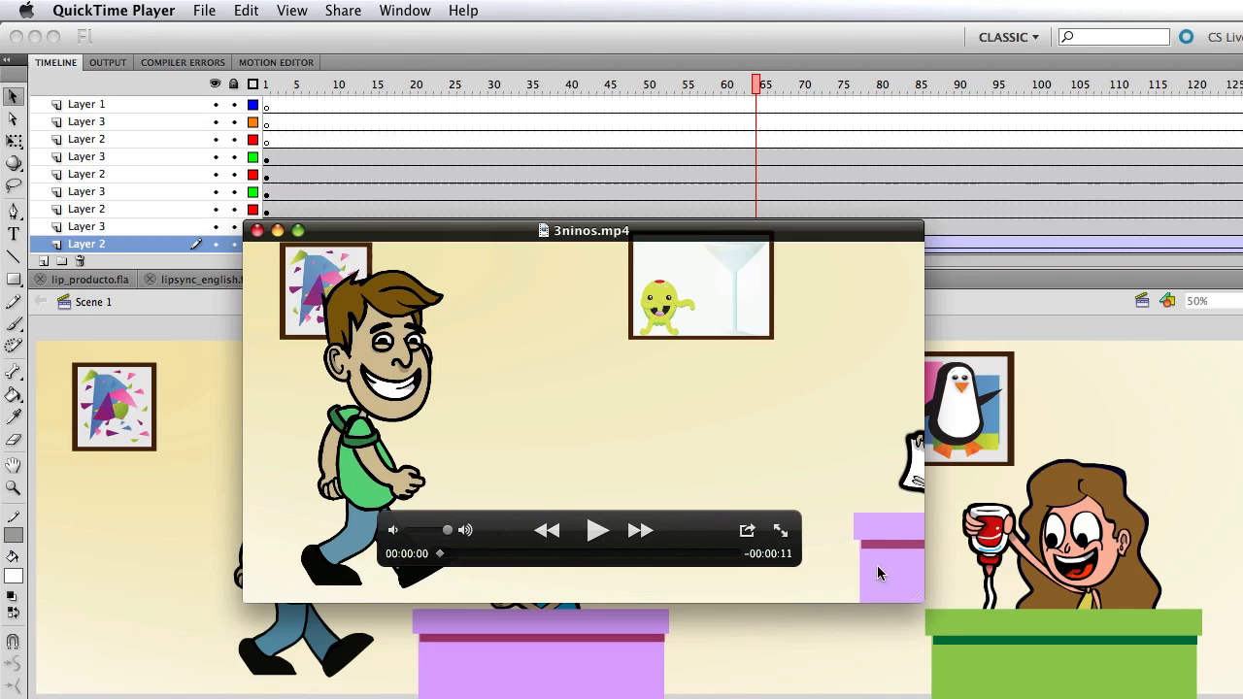
{"action": "mouse_move", "coordinate": [1049, 420]}
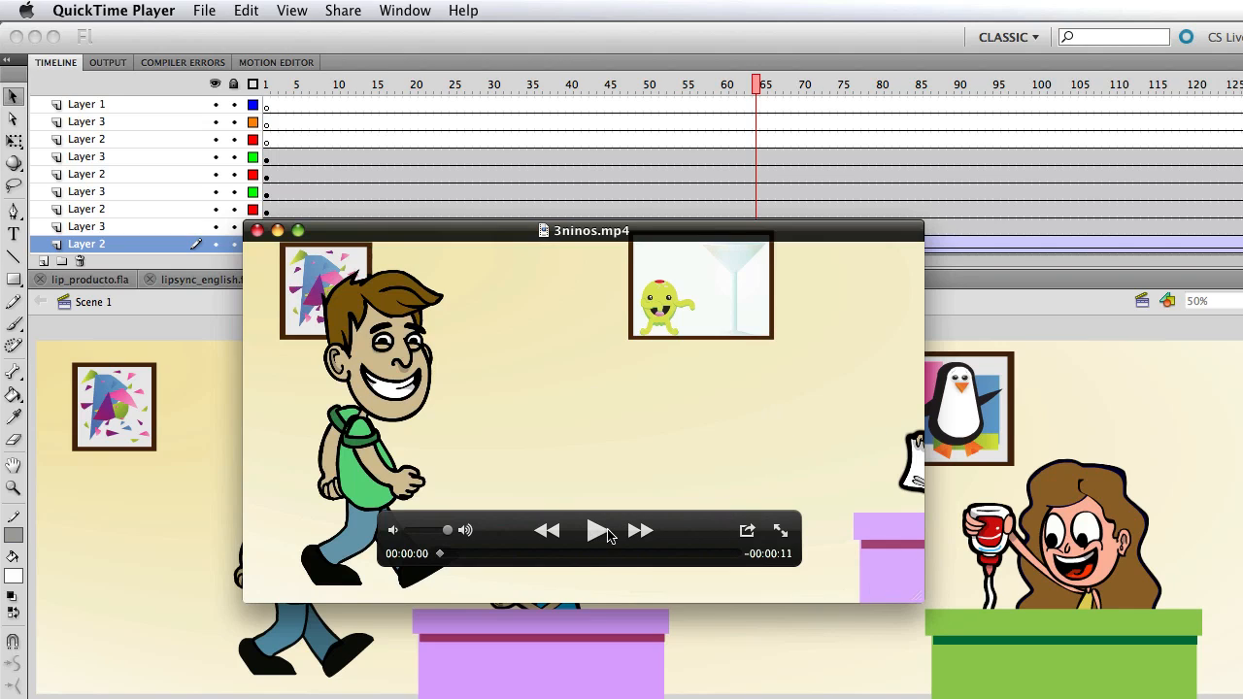
Play the 11-second 3ninos.mp4 to its end and close the QuickTime window.
{"action": "left_click", "coordinate": [594, 531]}
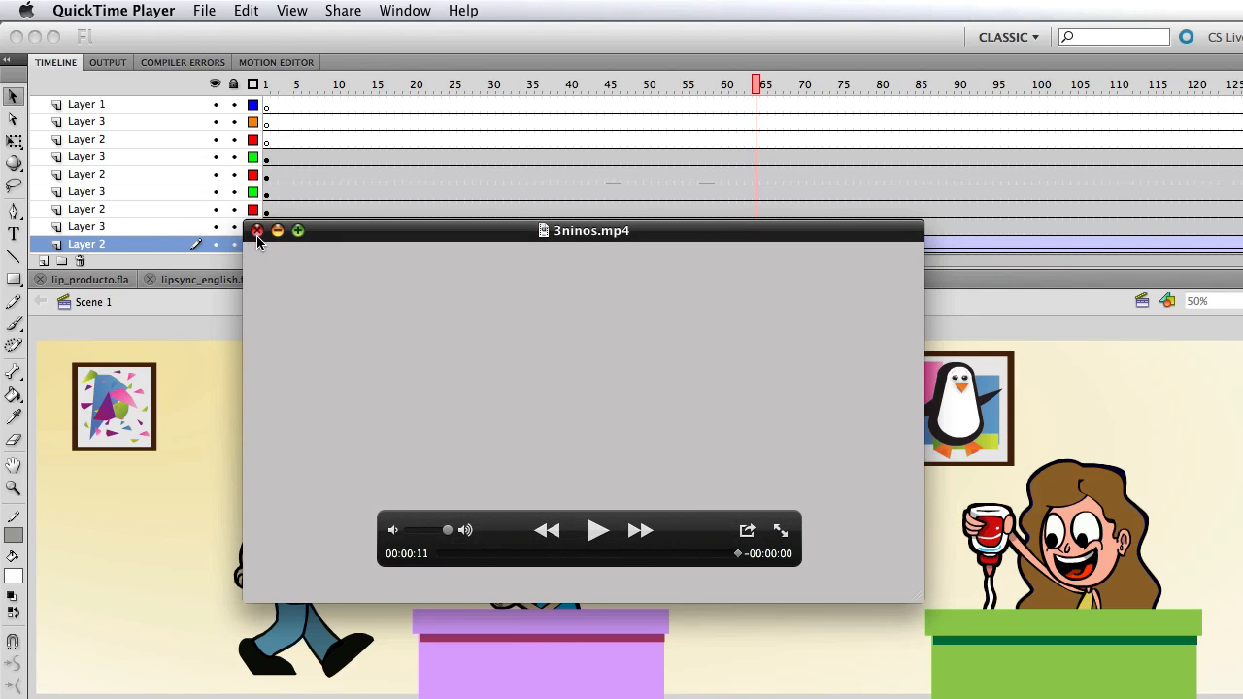
{"action": "left_click", "coordinate": [259, 230]}
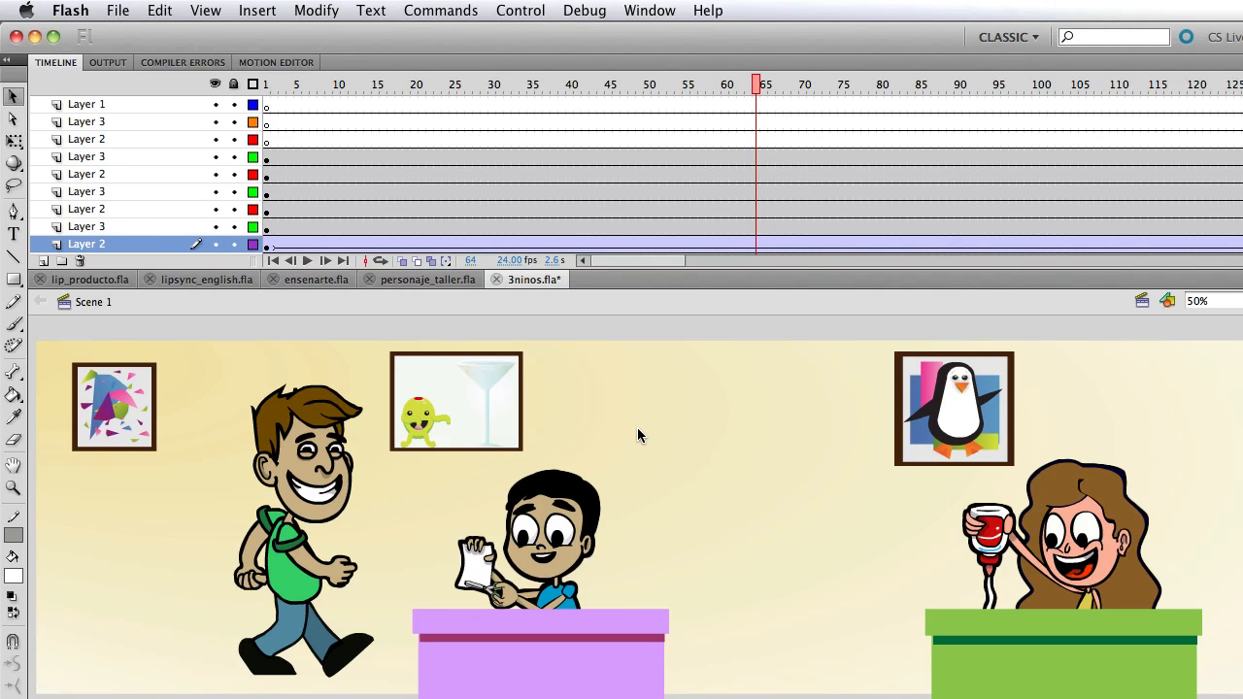